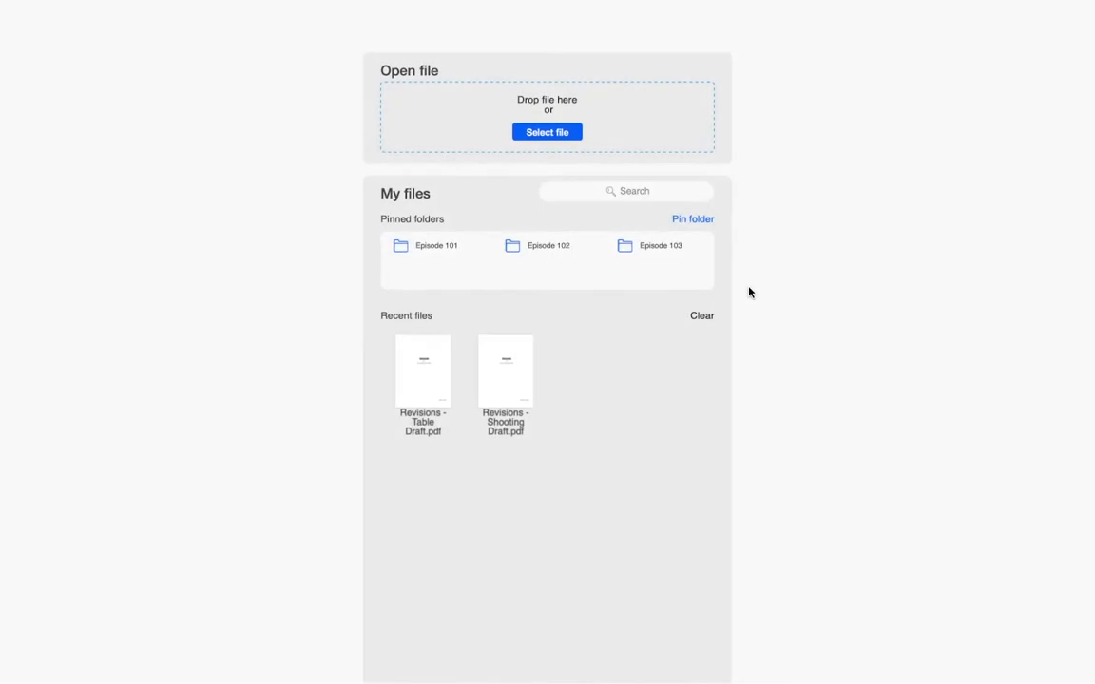
pyautogui.moveTo(615, 137)
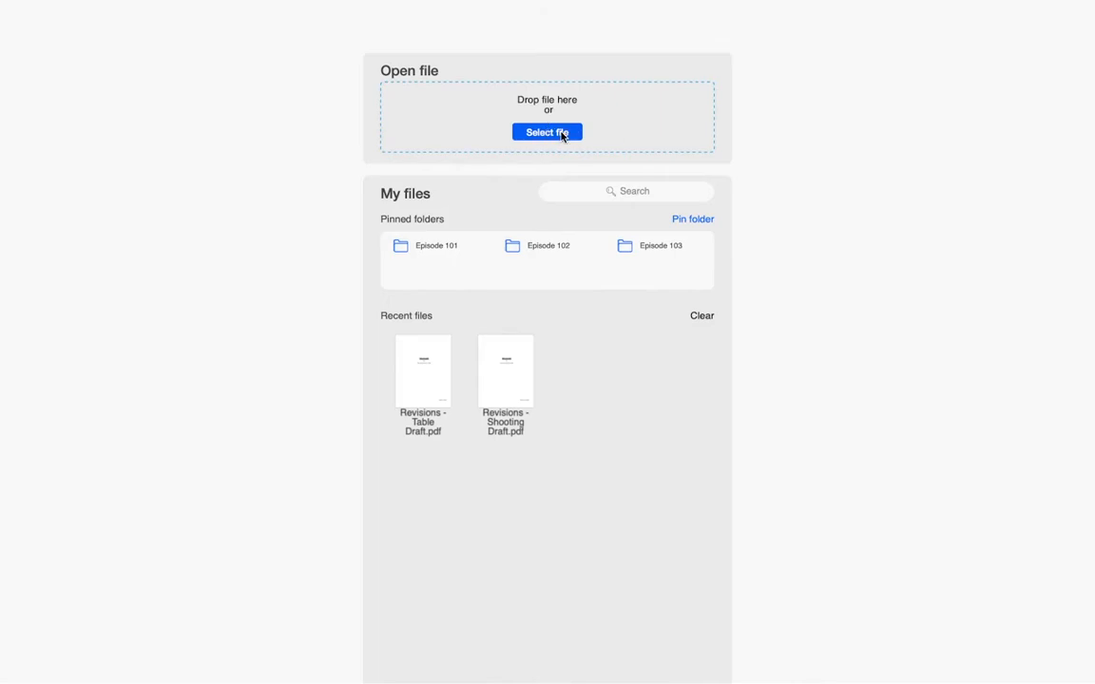
# Step: Bring up the file picker and browse from Dropbox through Google Drive to the OneDrive folder list
pyautogui.click(547, 133)
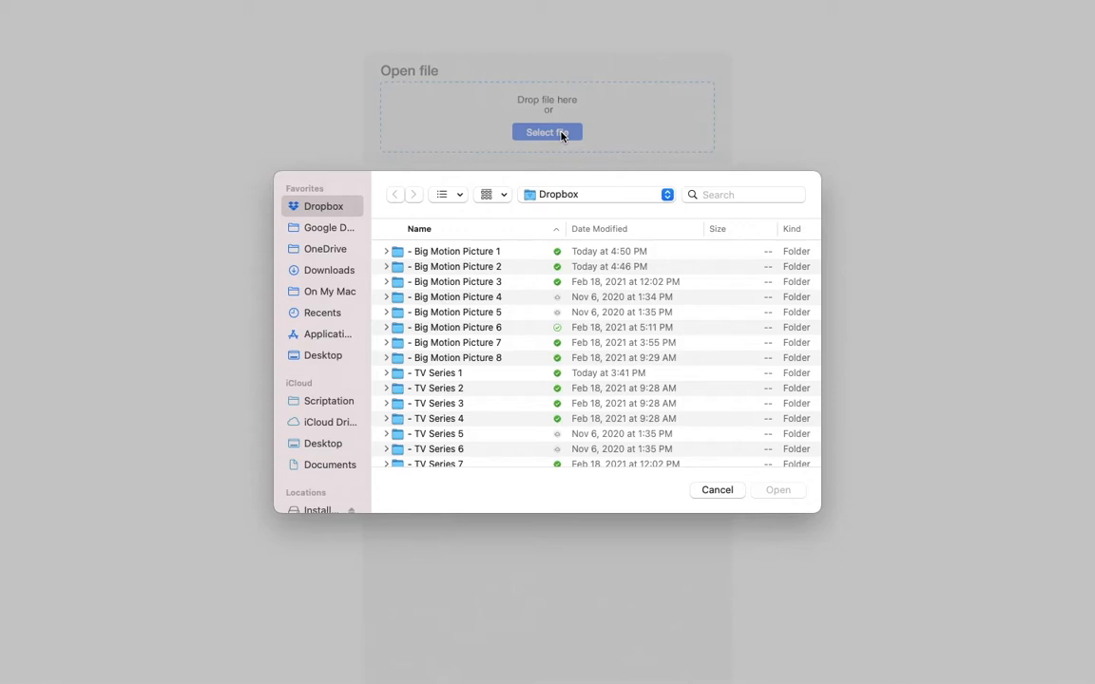
pyautogui.moveTo(323, 236)
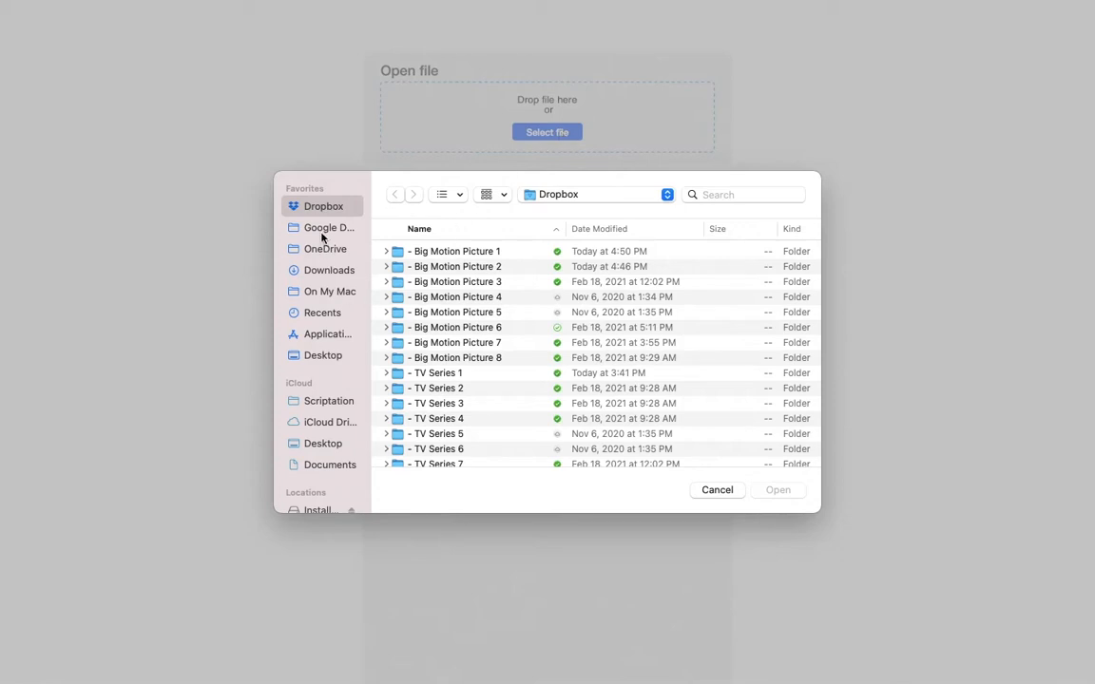
pyautogui.click(324, 228)
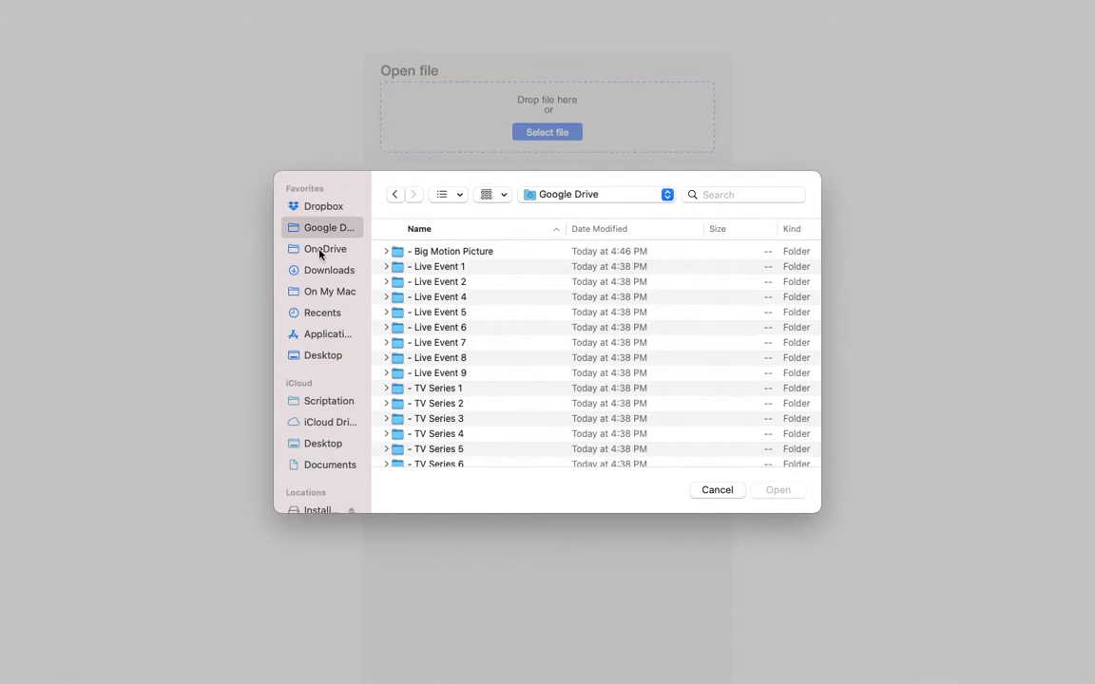
pyautogui.click(326, 247)
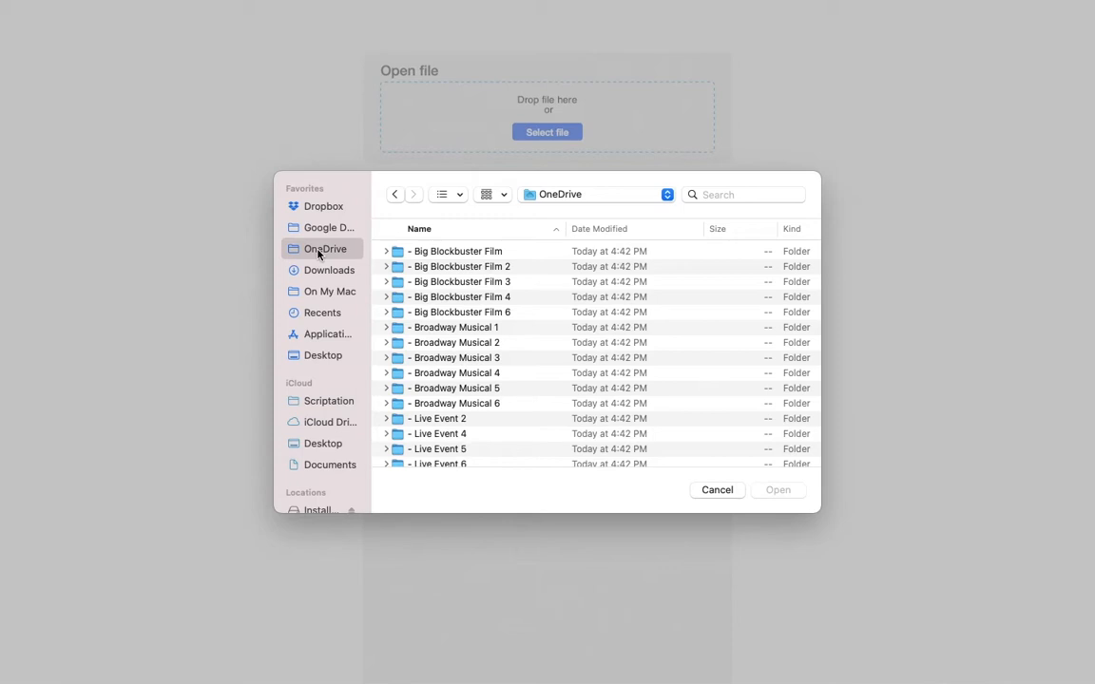
pyautogui.moveTo(323, 422)
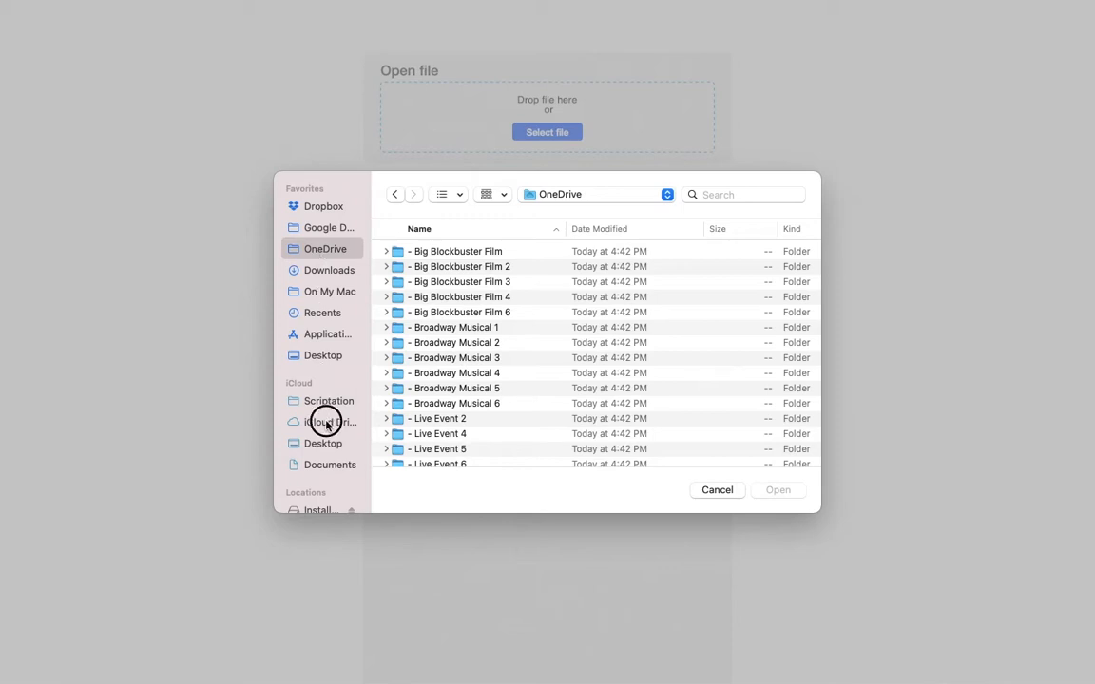
# Step: Enter the Big Motion Picture folder in Scriptation's iCloud storage, listing its three revision PDFs
pyautogui.click(325, 422)
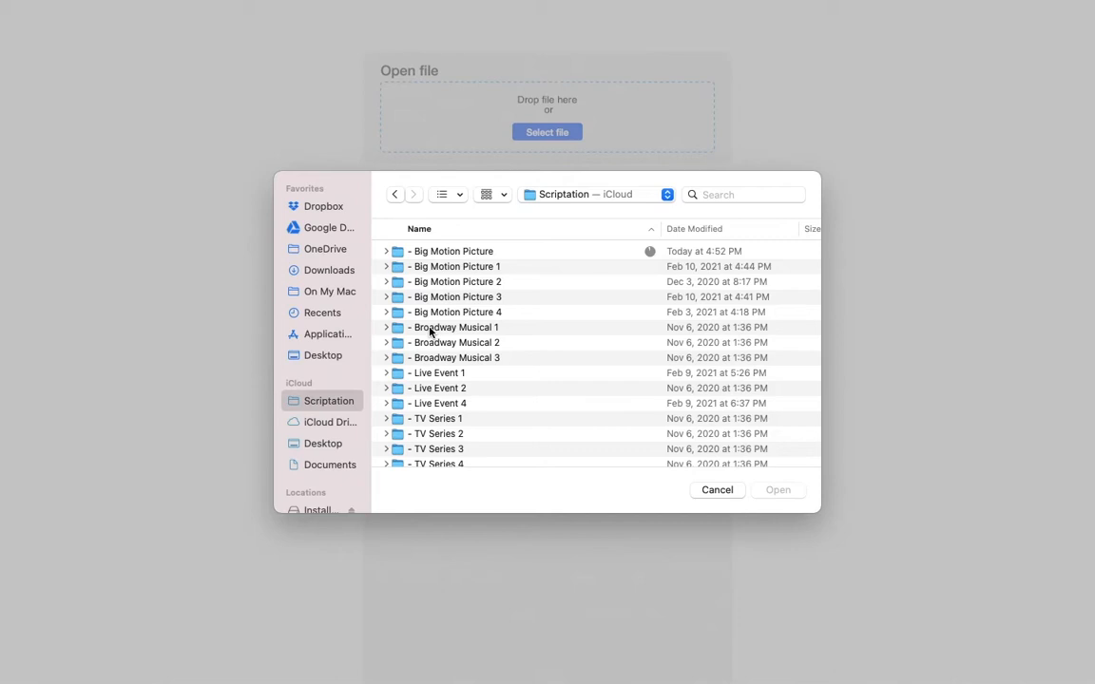
pyautogui.moveTo(446, 254)
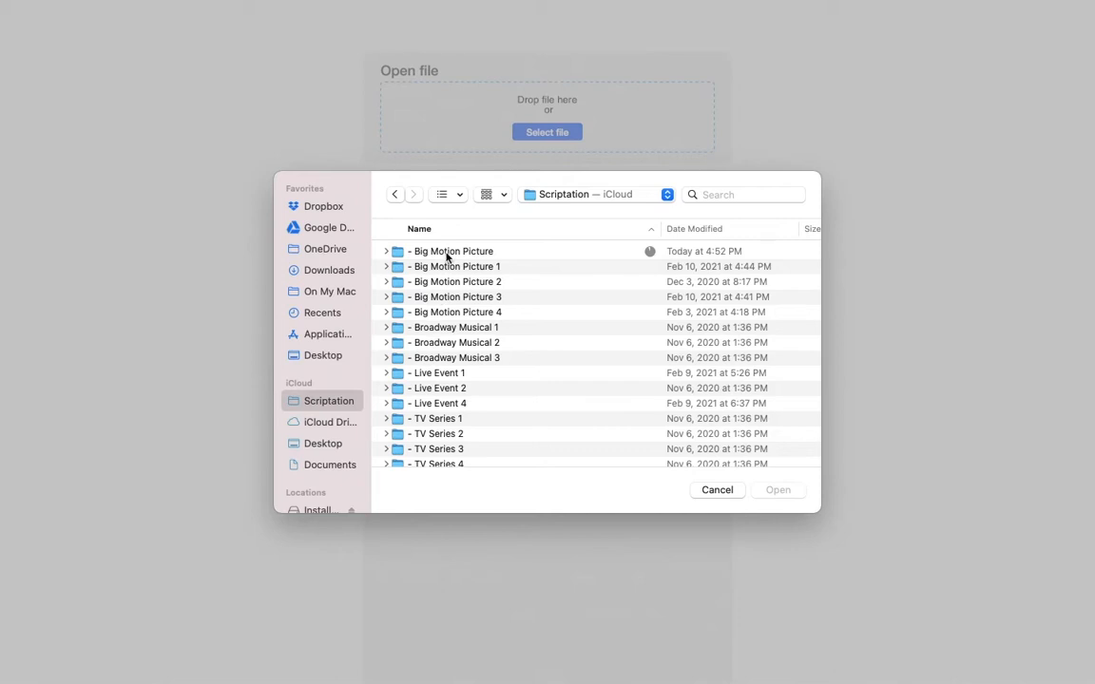
pyautogui.doubleClick(452, 251)
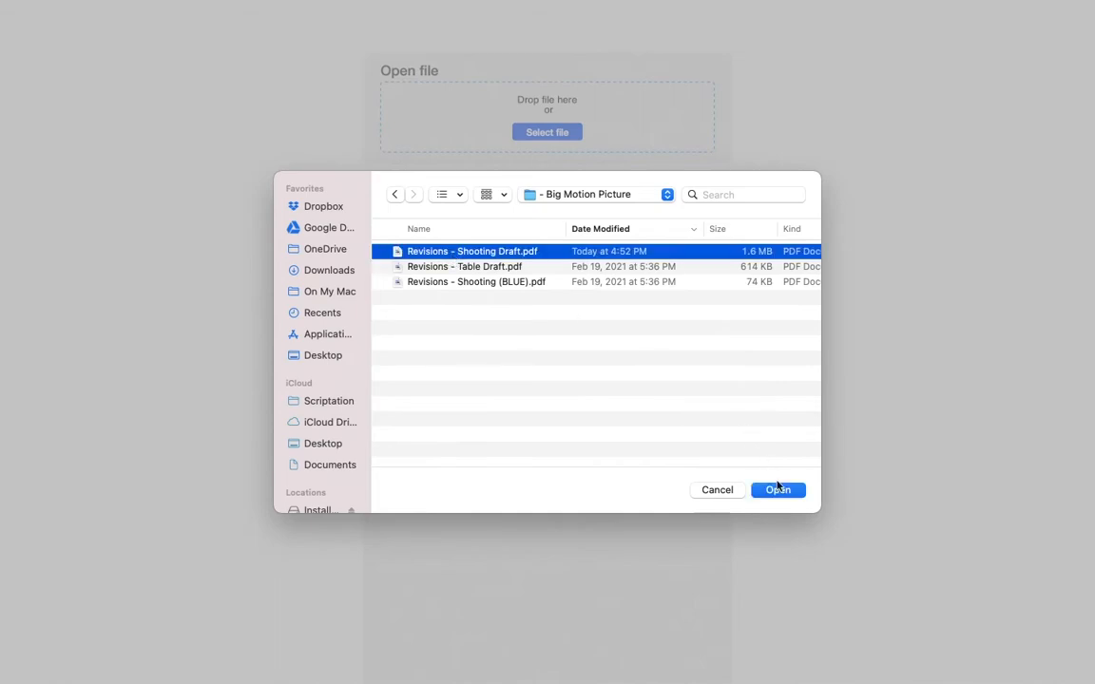
# Step: Open Revisions - Shooting Draft.pdf, landing on annotated page two of ten
pyautogui.click(777, 491)
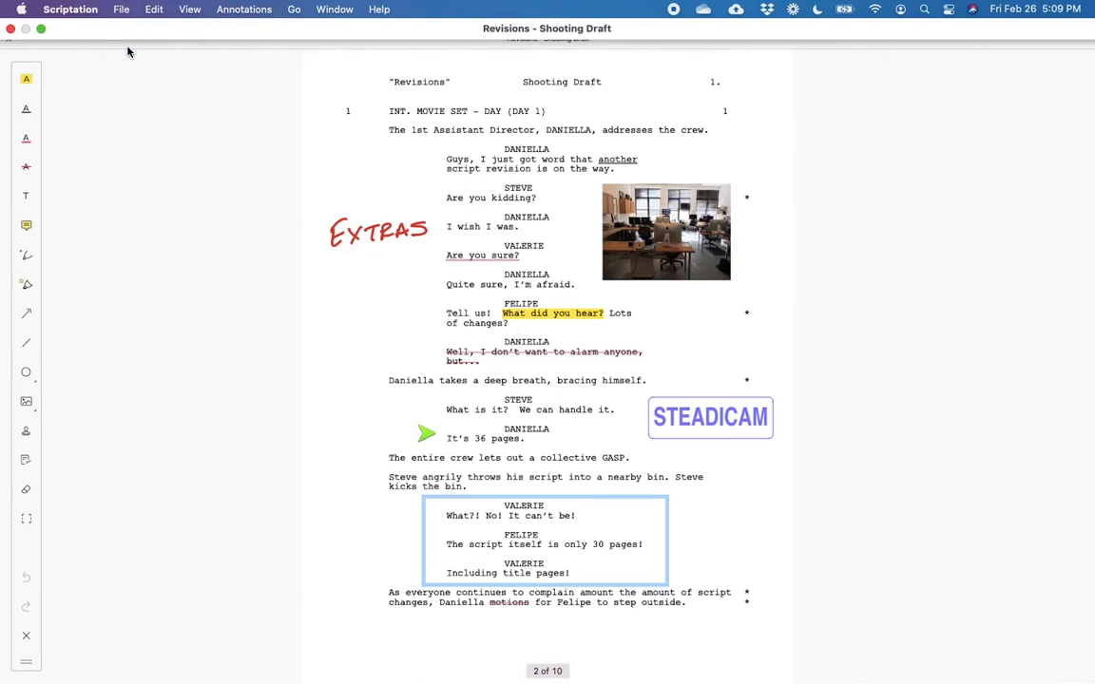
pyautogui.moveTo(133, 67)
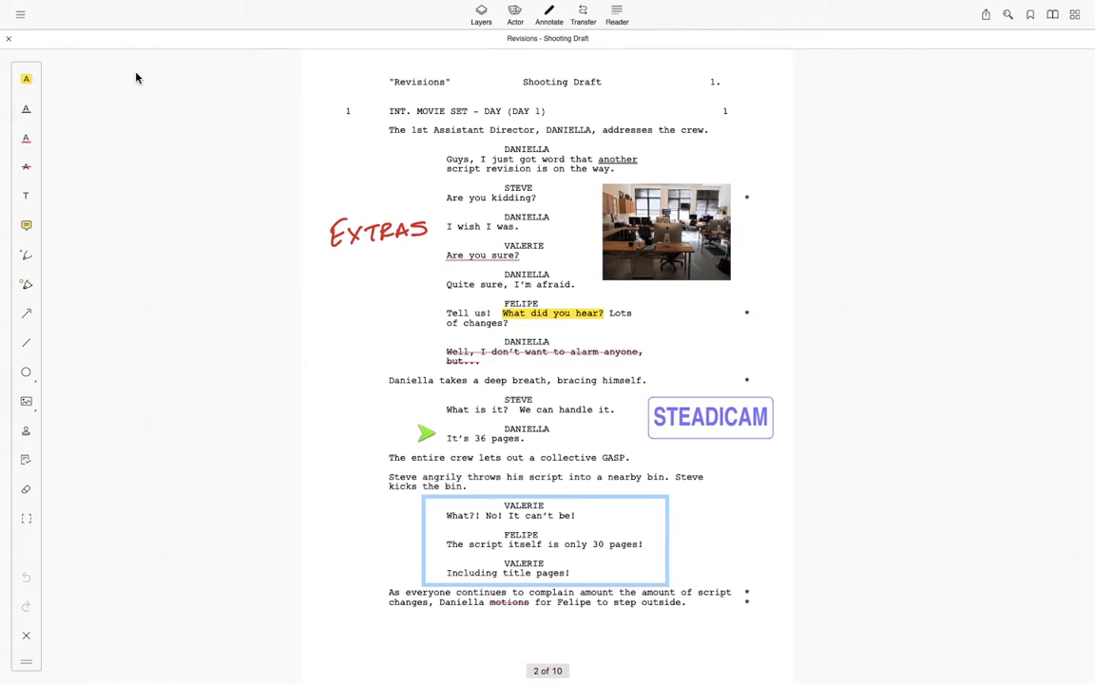
pyautogui.moveTo(57, 50)
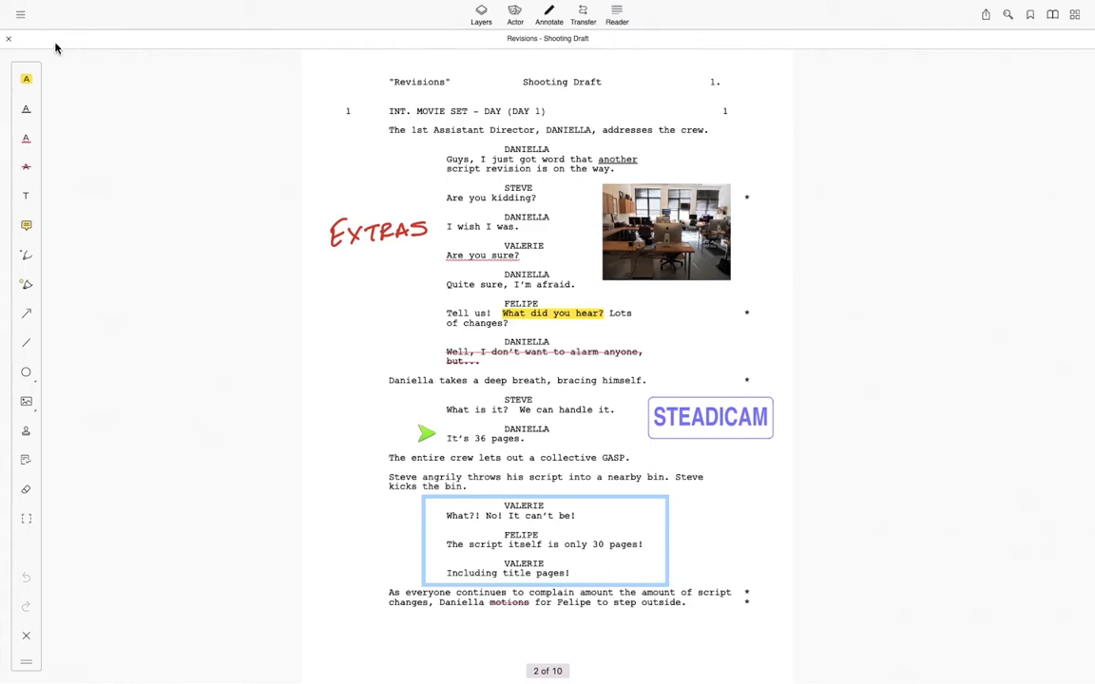
# Step: Show the file sidebar over the script with pinned episode folders and recent revisions, dismissing the picker
pyautogui.click(31, 15)
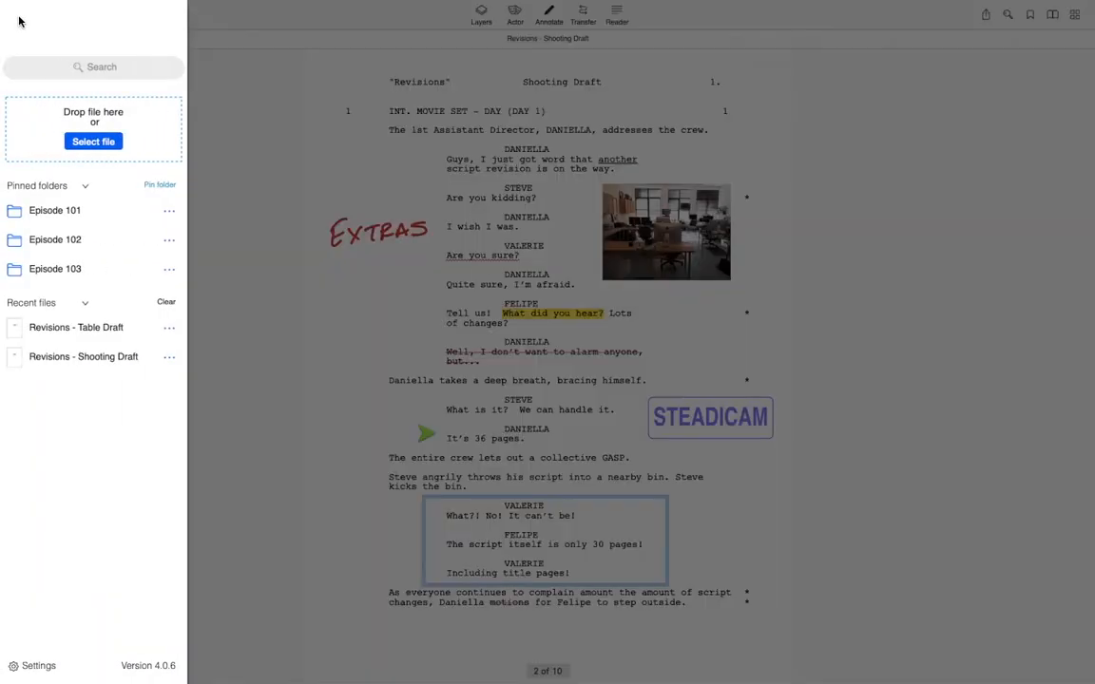
pyautogui.moveTo(139, 214)
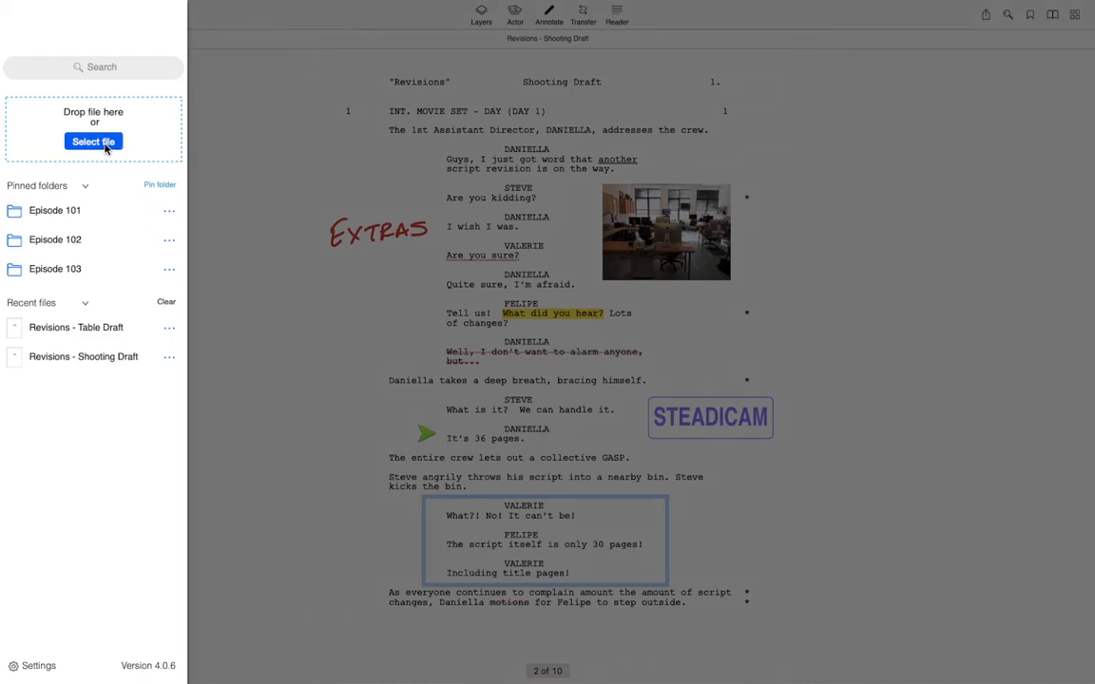
pyautogui.click(93, 140)
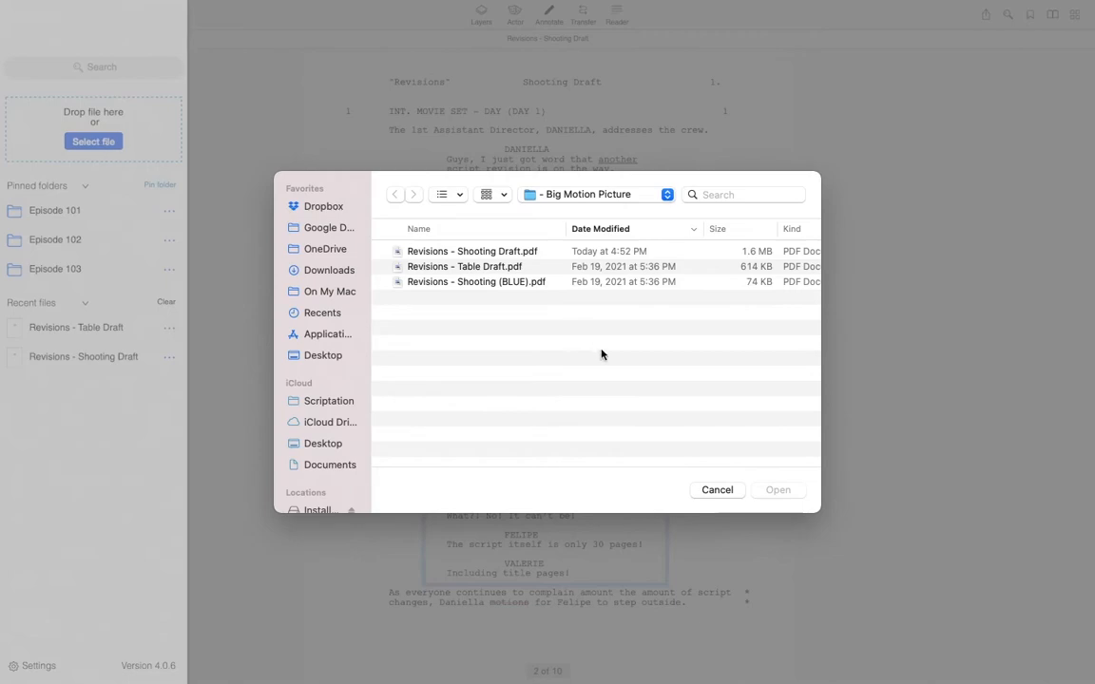
pyautogui.click(714, 490)
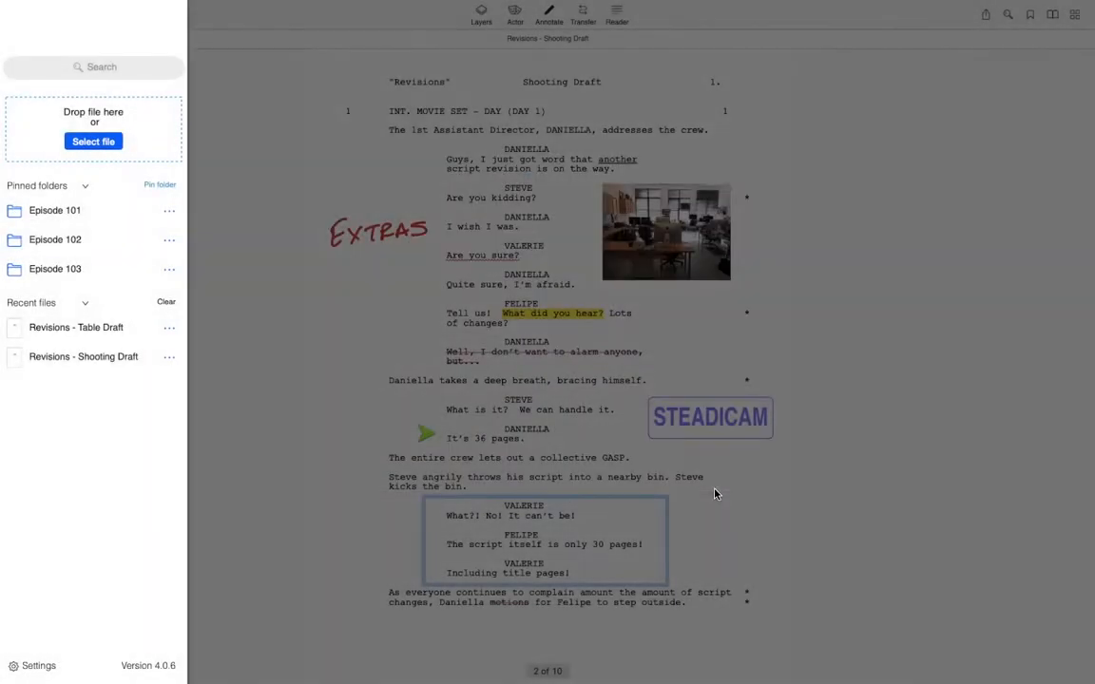
pyautogui.moveTo(160, 185)
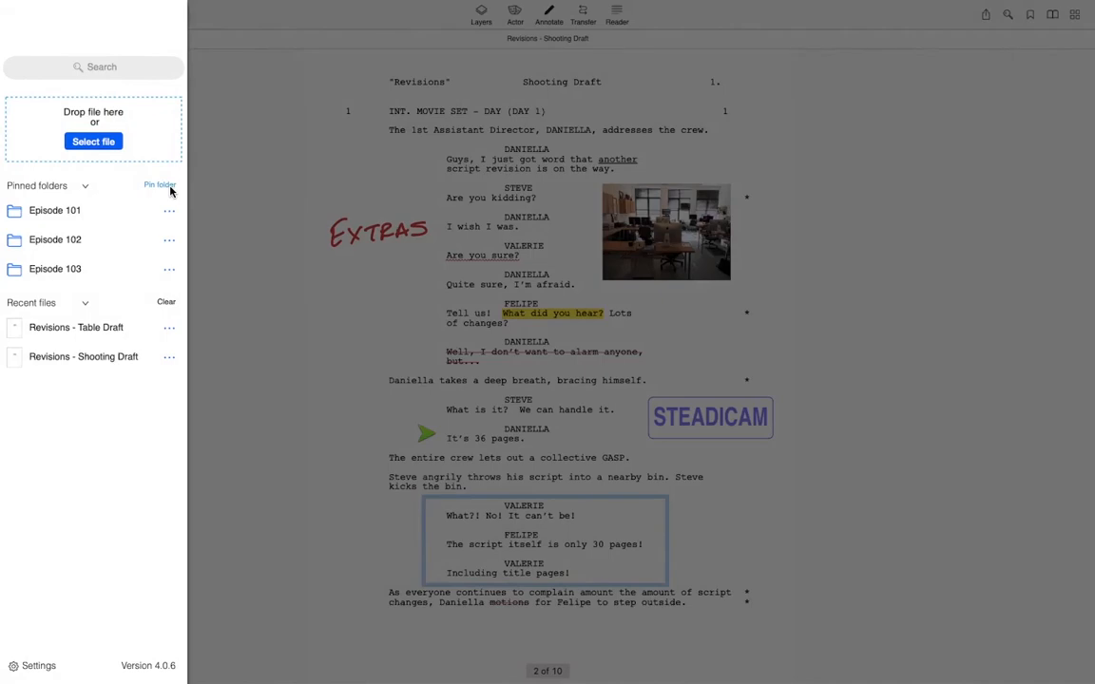
# Step: Pin the Dropbox folder at the top of the sidebar above the three episode folders
pyautogui.click(91, 141)
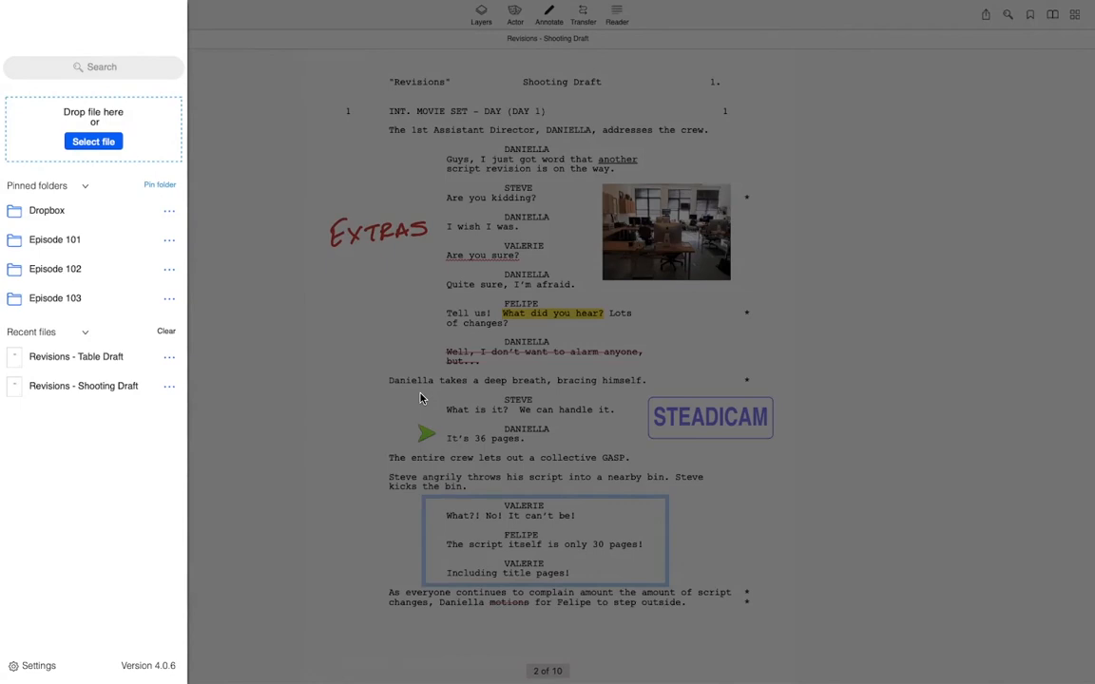
pyautogui.moveTo(186, 397)
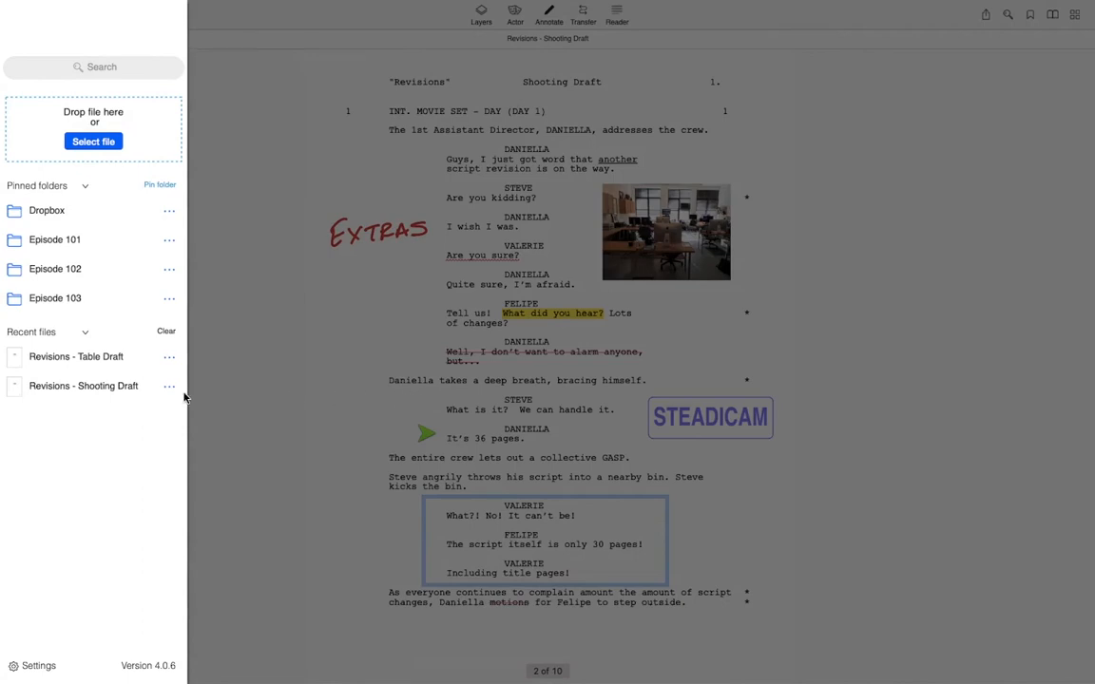
pyautogui.moveTo(167, 398)
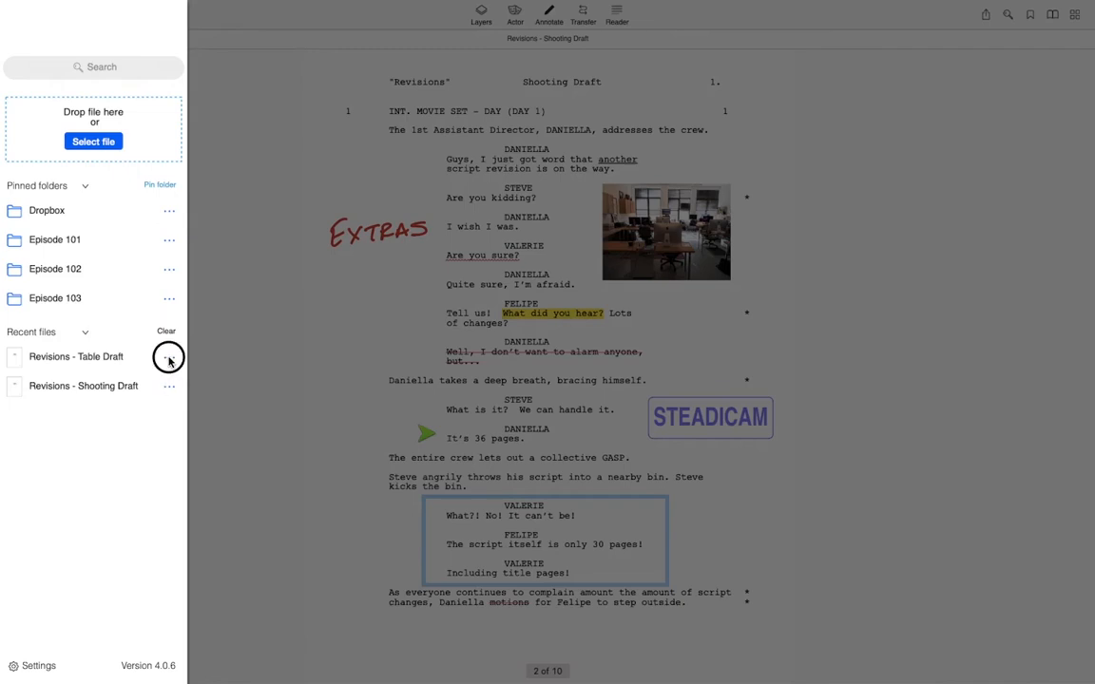
# Step: Remove Revisions - Table Draft from recent files via its ••• menu, leaving only the Shooting Draft
pyautogui.click(170, 357)
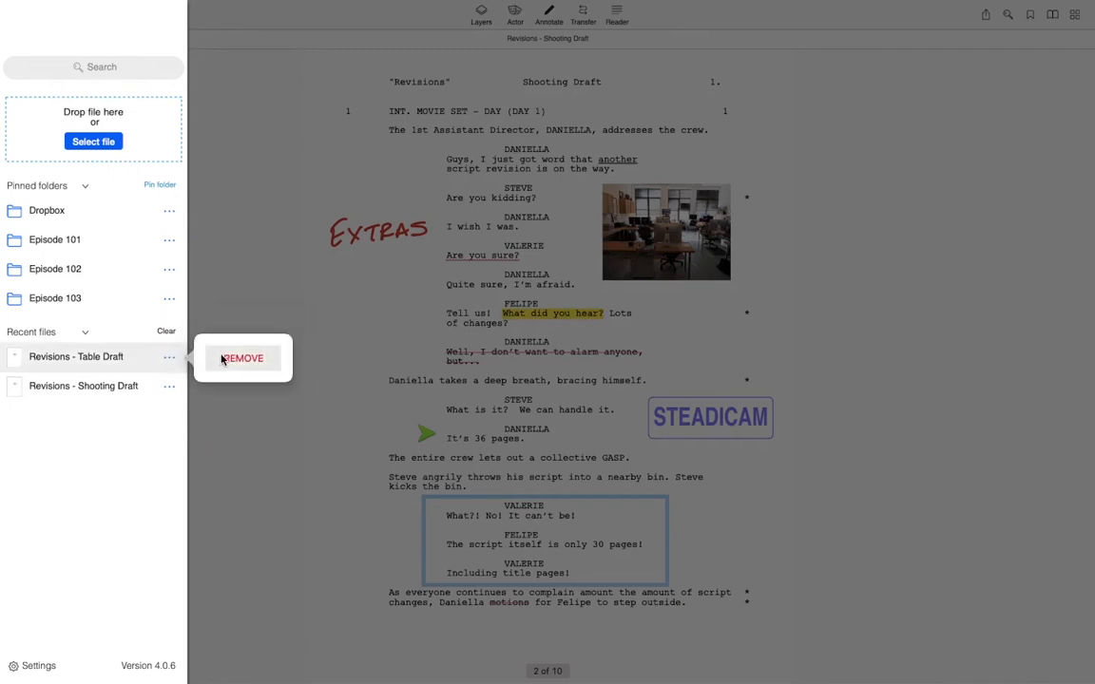
pyautogui.click(241, 357)
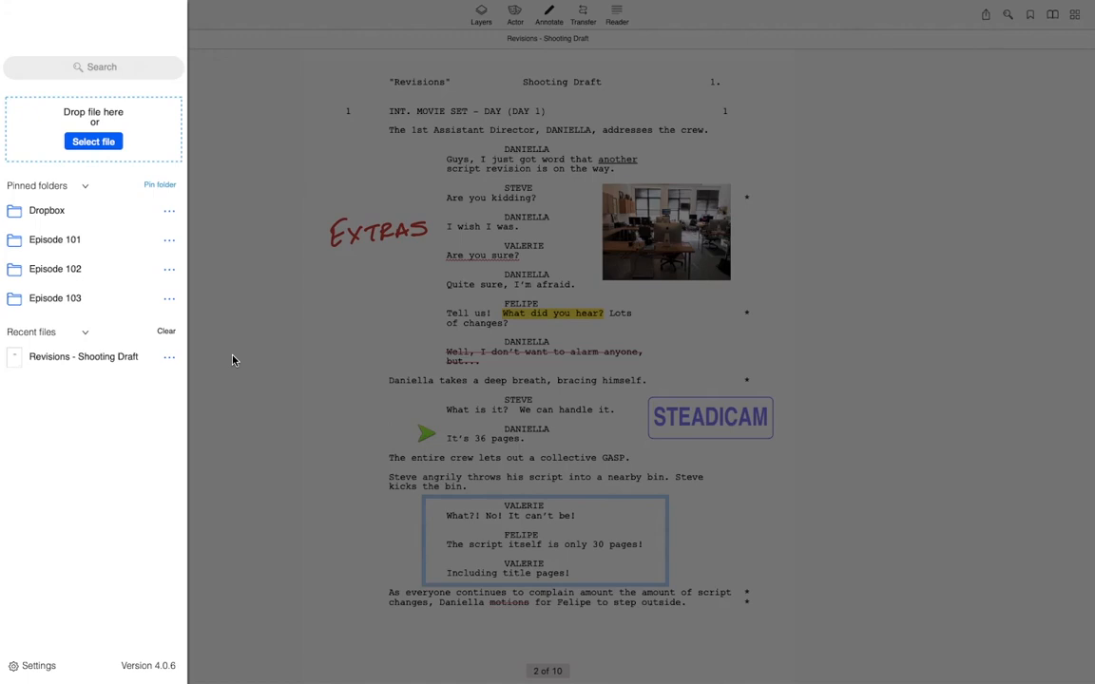
pyautogui.moveTo(93, 141)
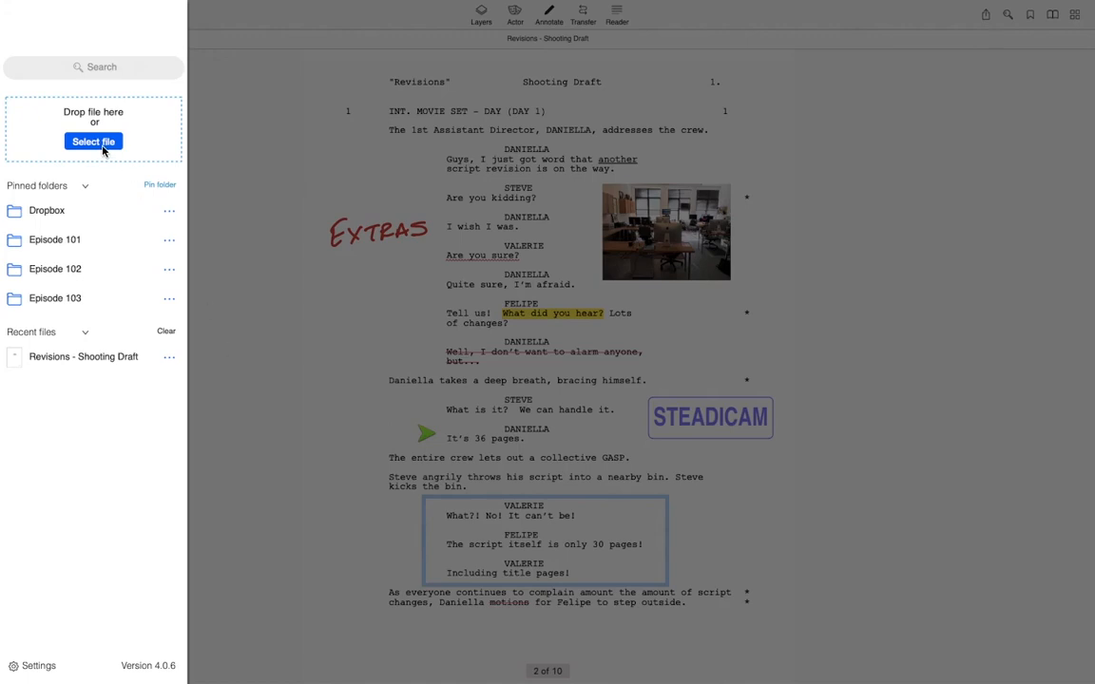
# Step: Glance at the Dropbox folders in the picker, then cancel back to the full-screen Shooting Draft script
pyautogui.click(93, 141)
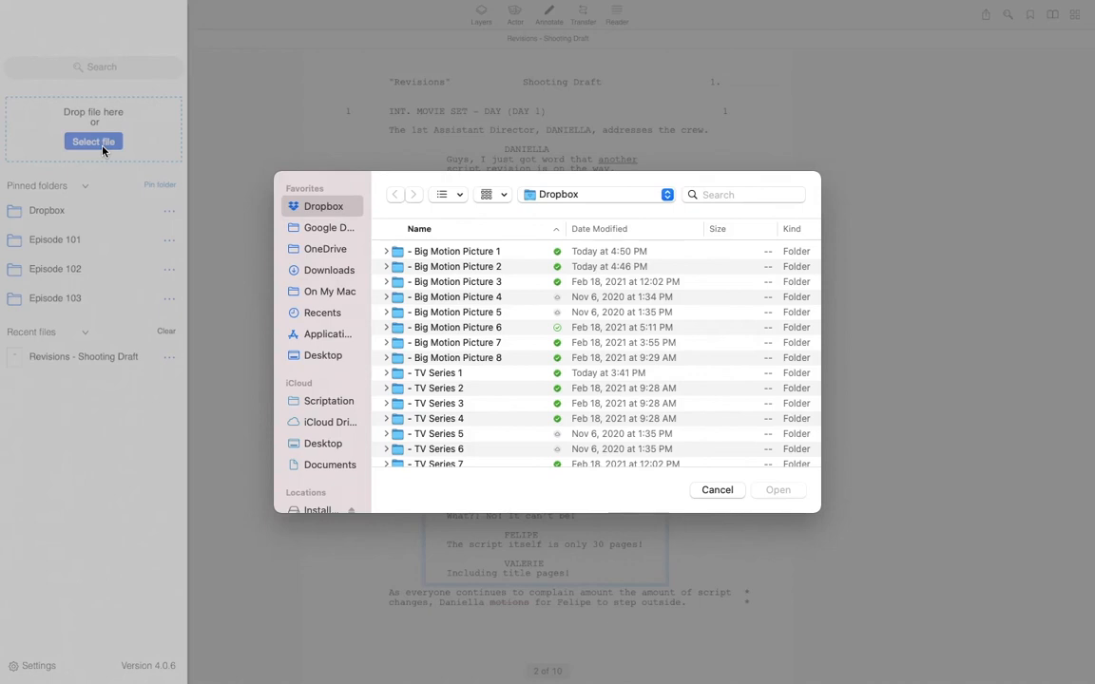
pyautogui.moveTo(589, 407)
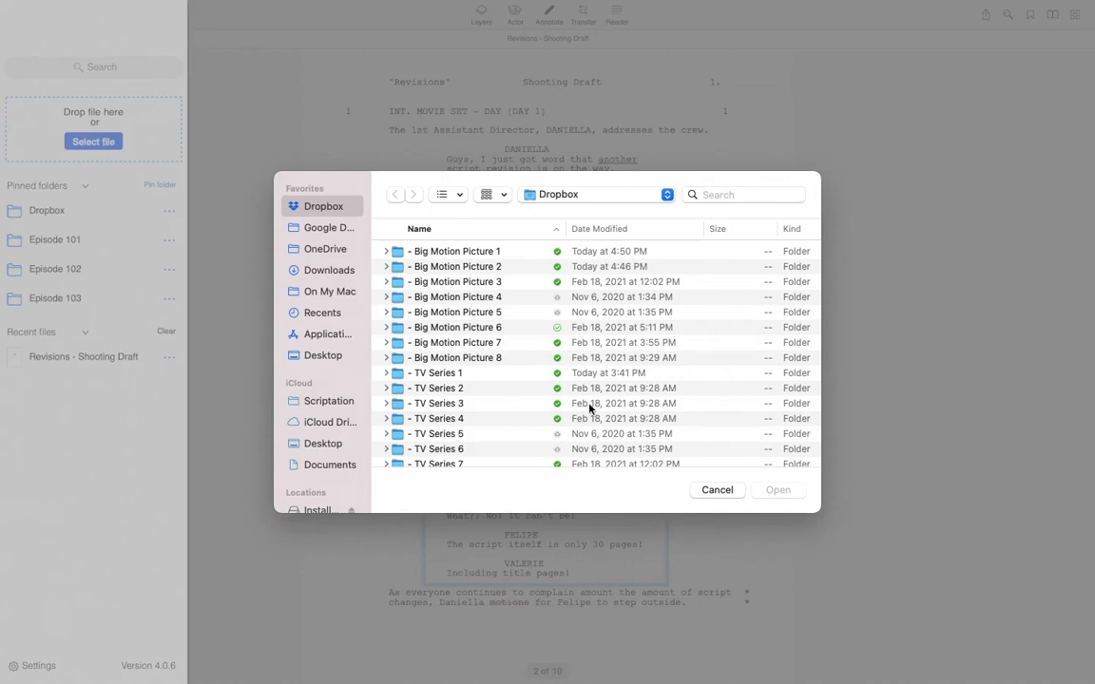
pyautogui.moveTo(711, 464)
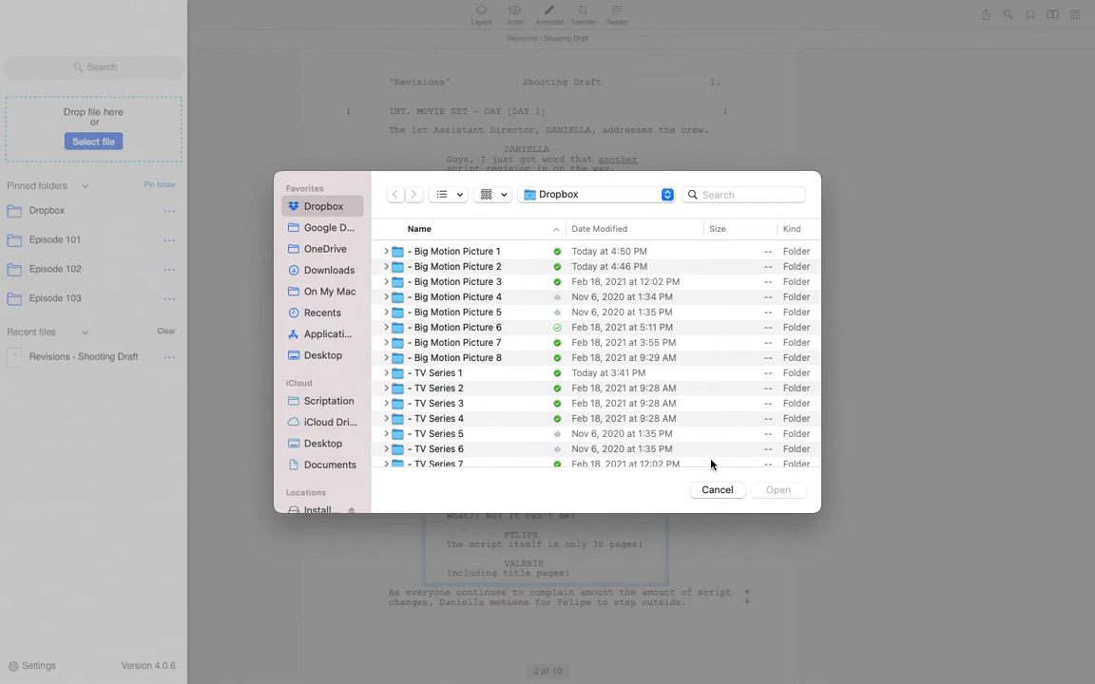
pyautogui.click(716, 490)
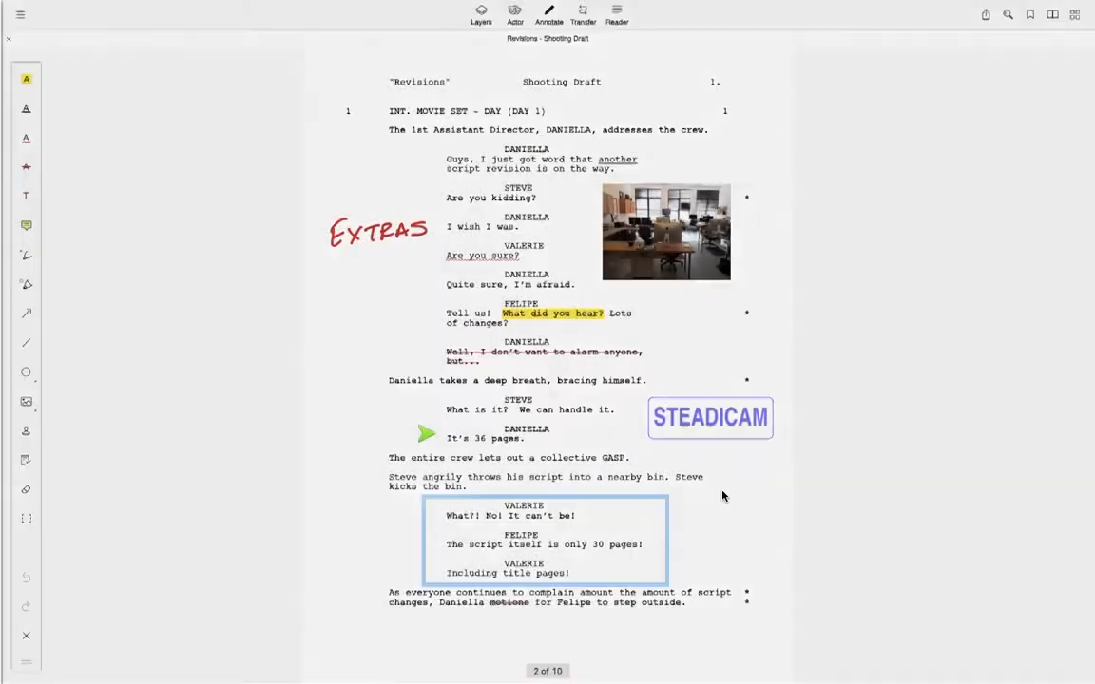